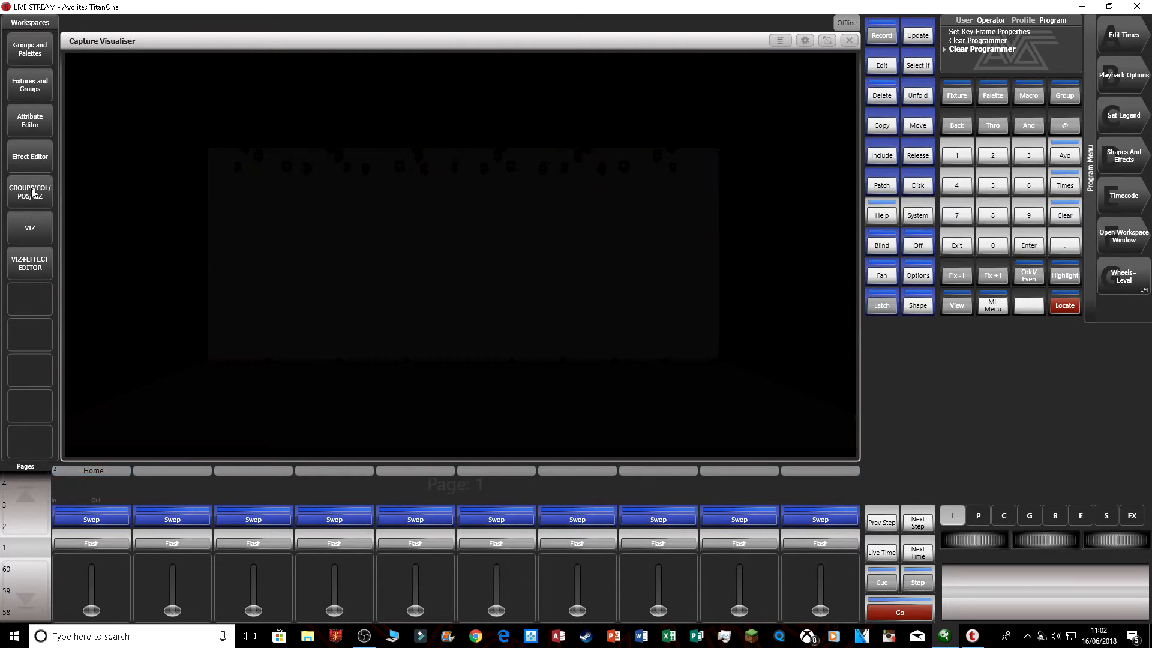
# Switch to the GROUPS/COL/POS/VIZ workspace and begin recording a Key Frame Shape.
pyautogui.click(30, 191)
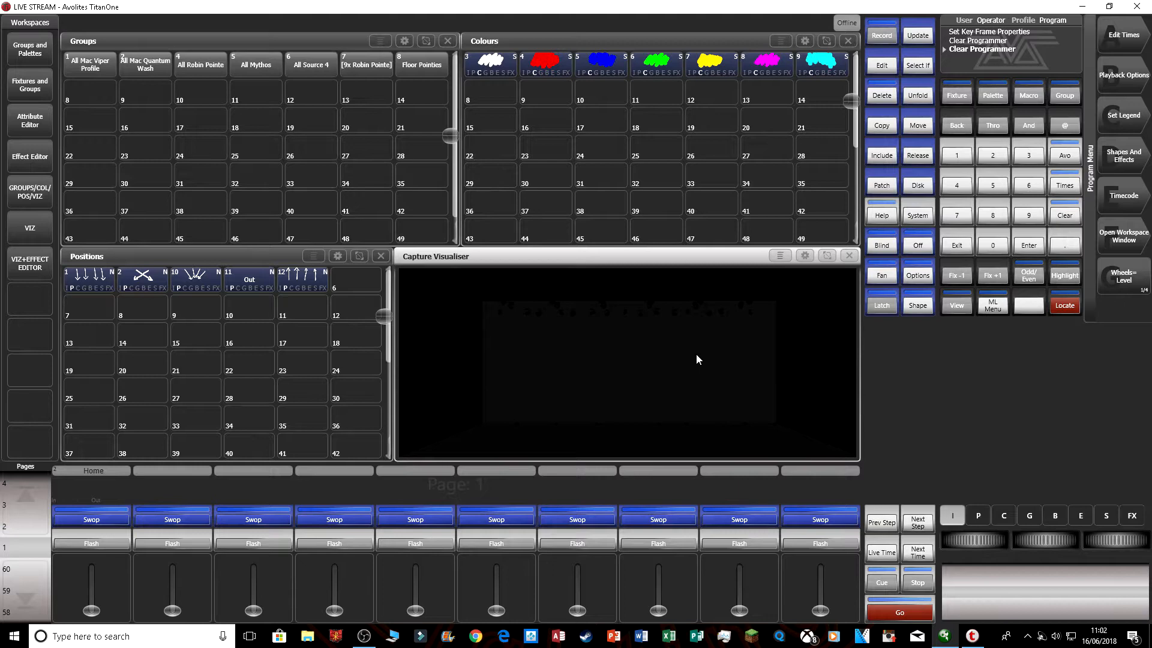
pyautogui.moveTo(1130, 160)
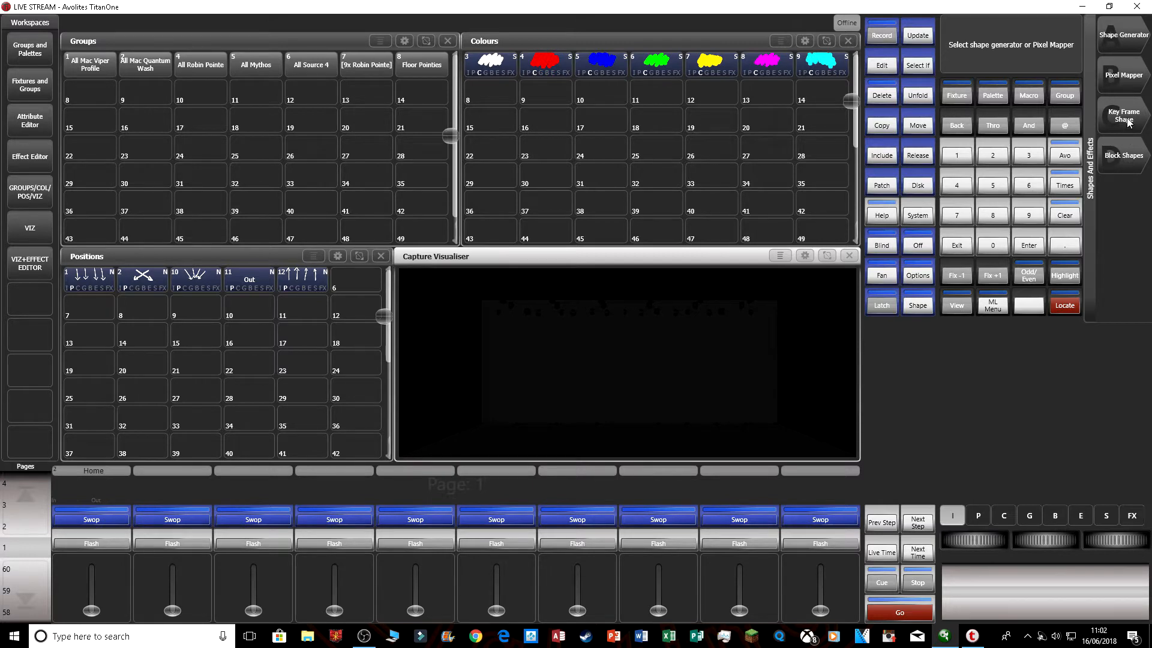
pyautogui.click(1122, 115)
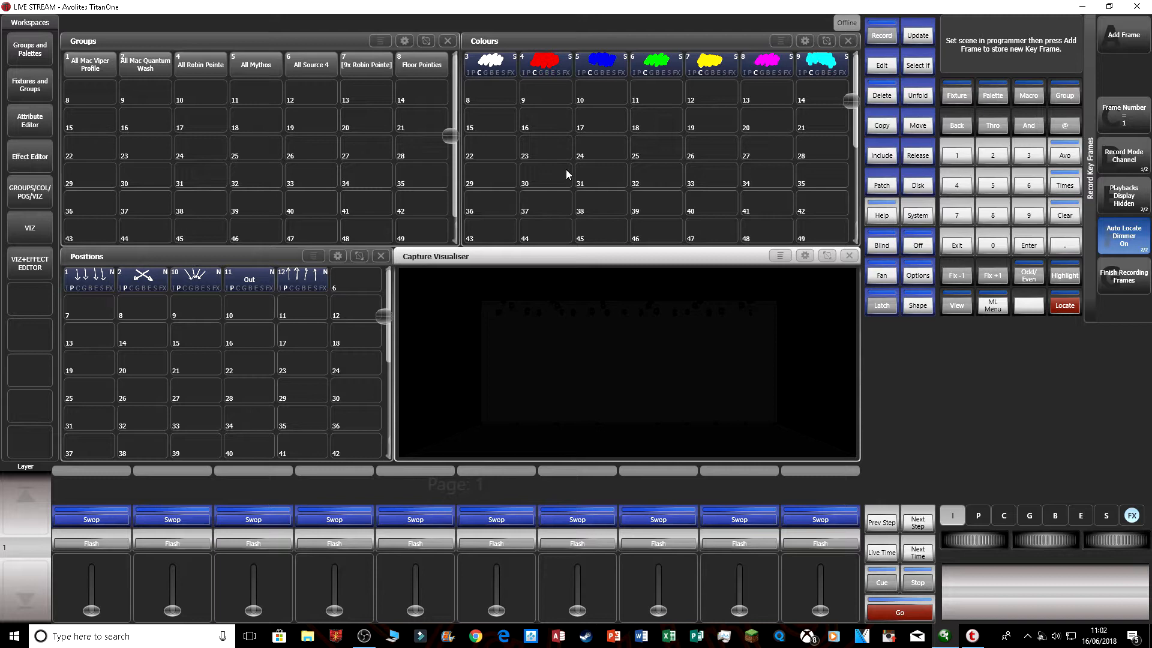
# Select the four fixture groups and add frames at dimmer 100% and 0%.
pyautogui.click(255, 65)
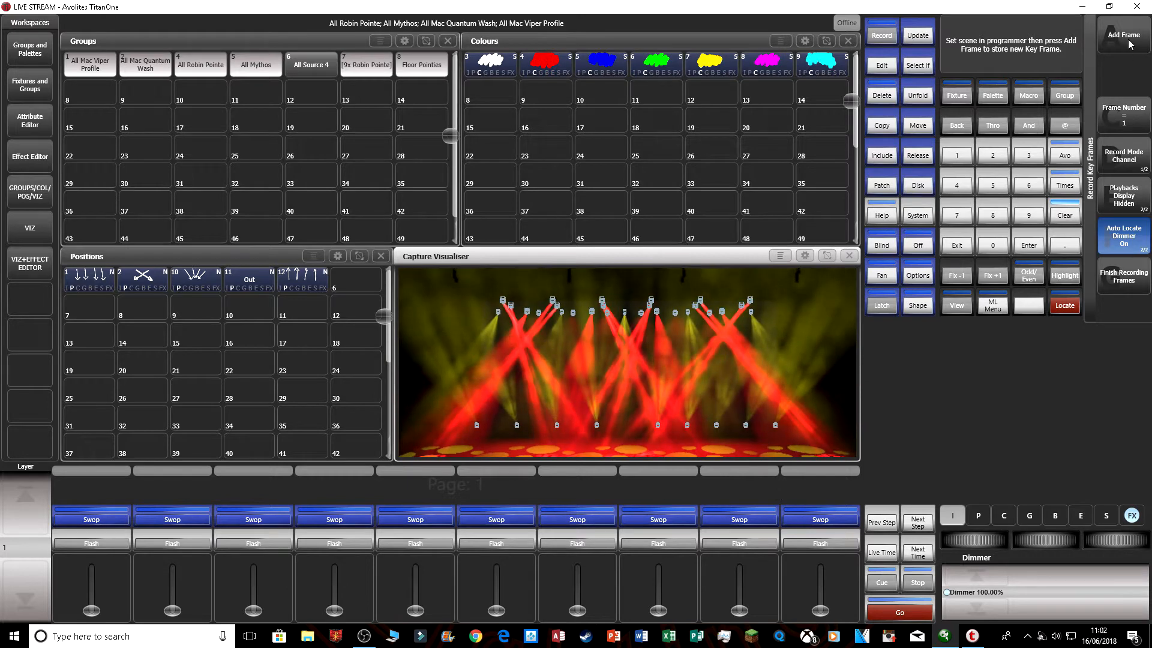
pyautogui.click(1123, 37)
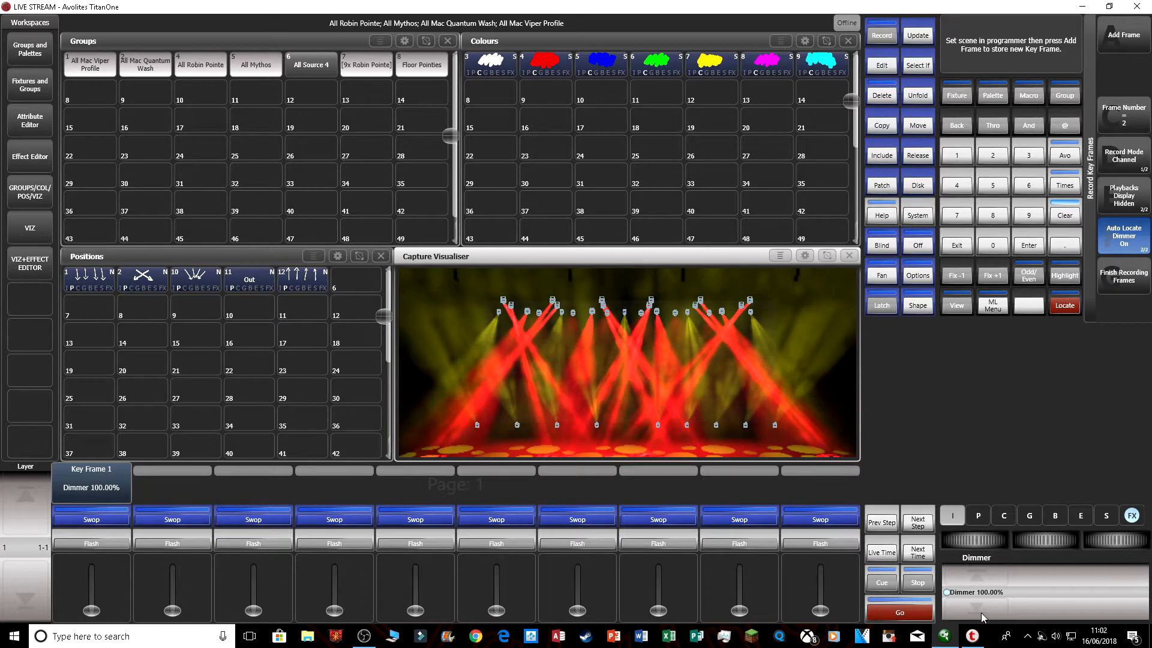
pyautogui.click(1122, 35)
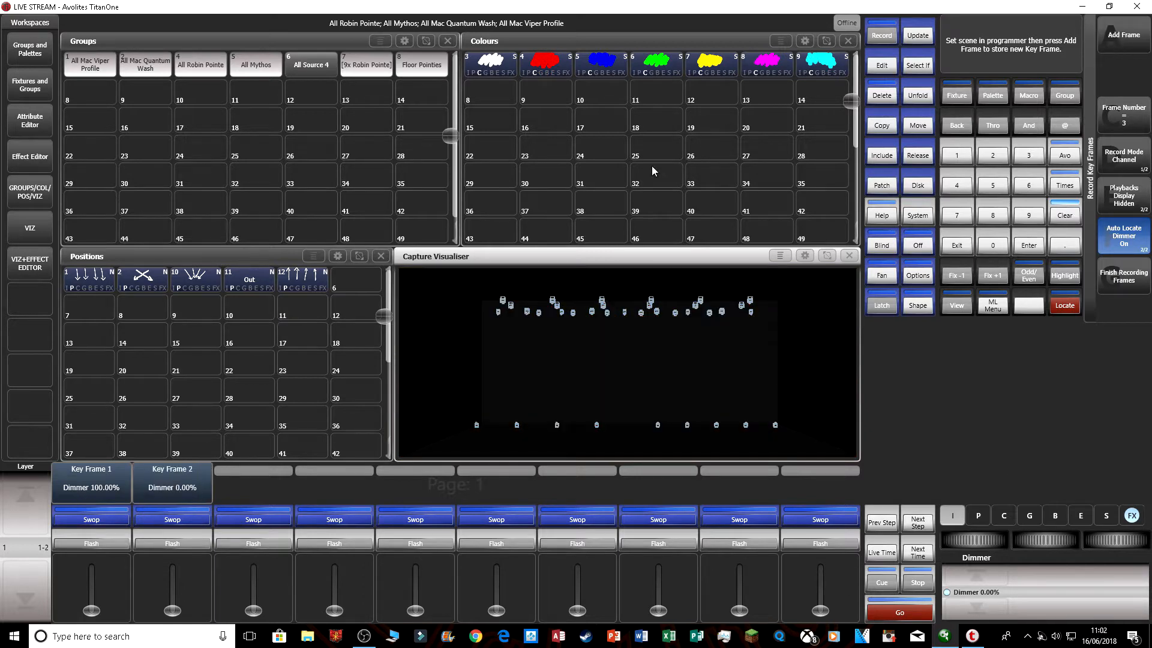
pyautogui.moveTo(209, 507)
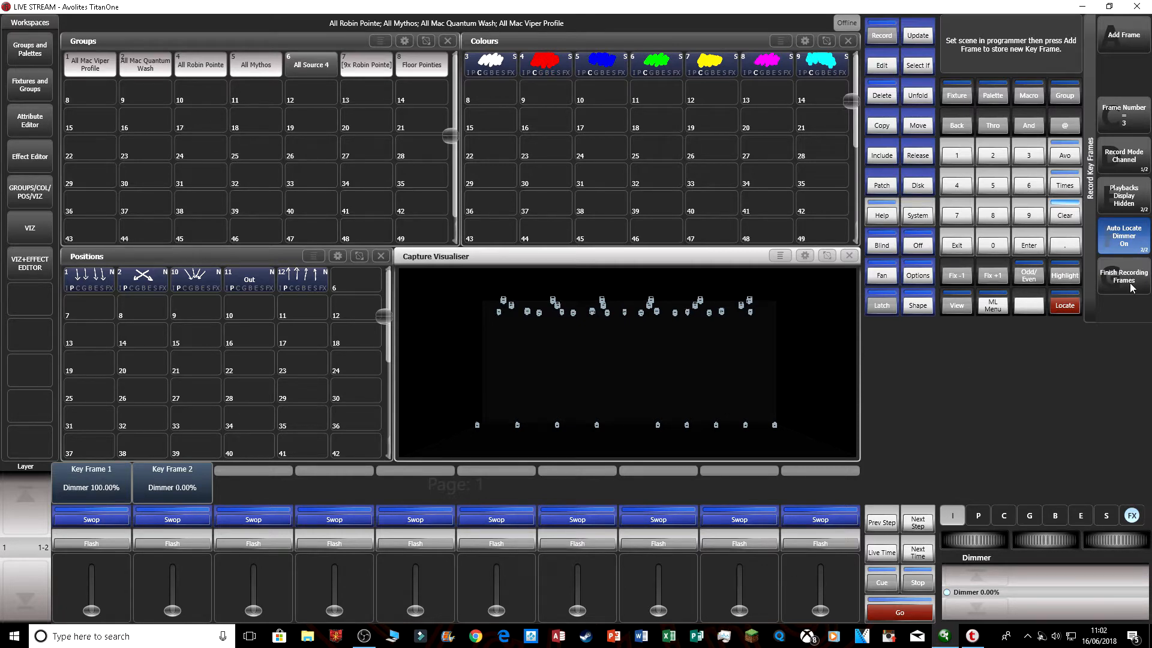
# Finish recording frames so the two-frame dimmer shape runs in the Effect Editor.
pyautogui.click(29, 156)
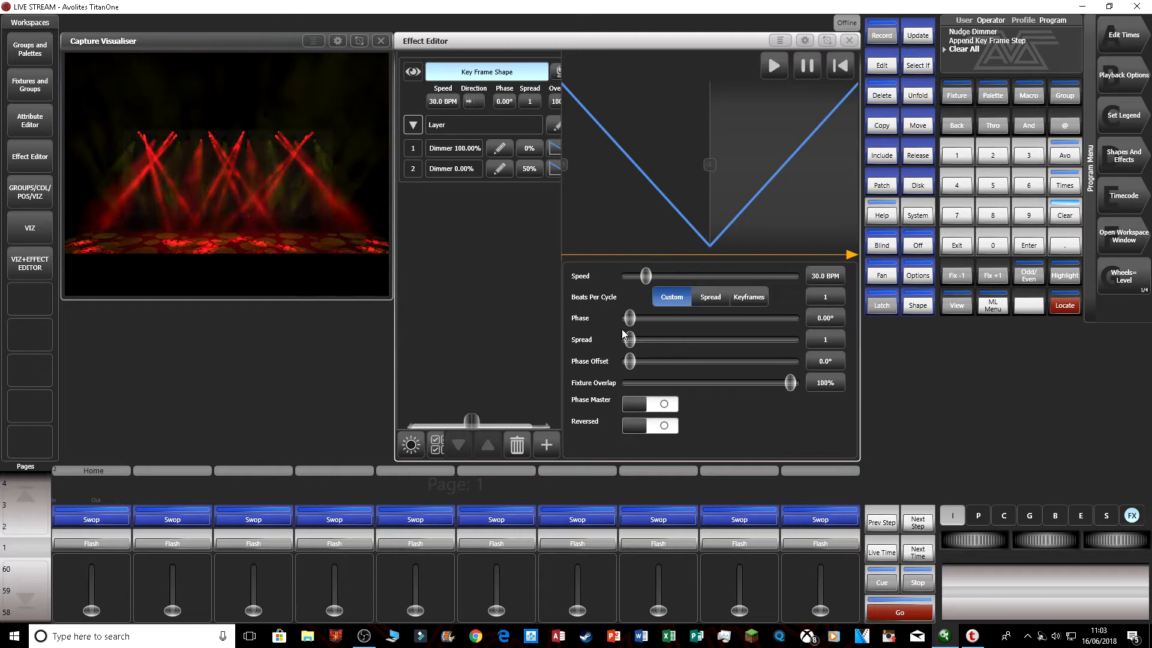
# Set the dimmer effect's phase to about 121° and spread to 3, and reverse direction.
pyautogui.moveTo(628, 317); pyautogui.dragTo(638, 318)
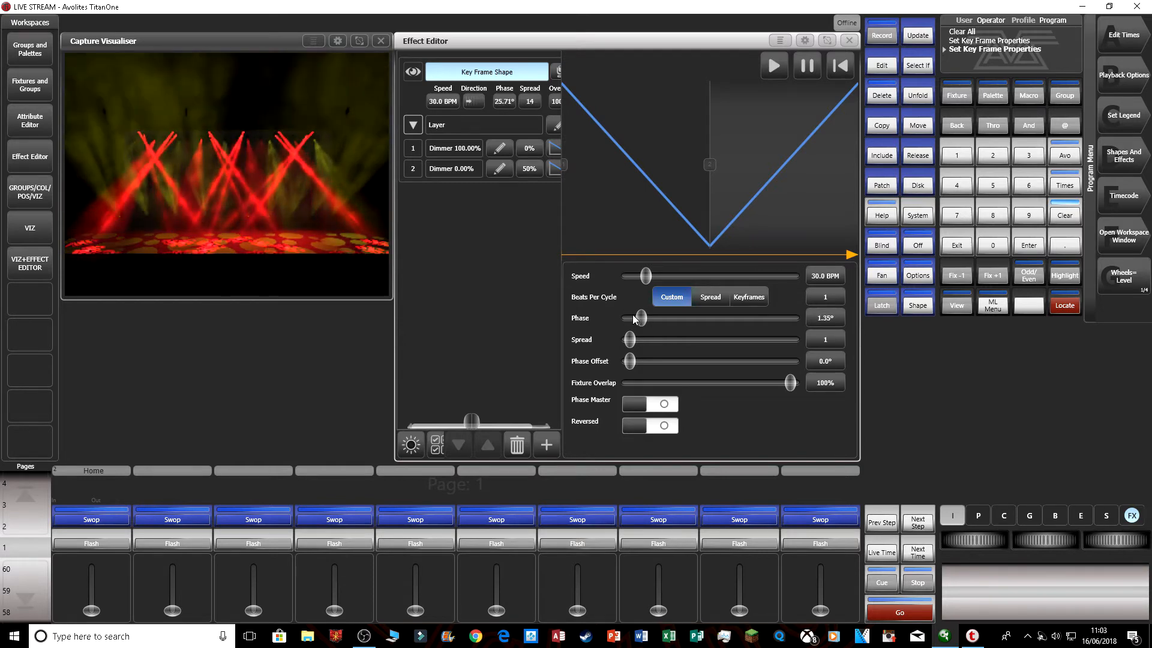
pyautogui.moveTo(636, 317); pyautogui.dragTo(687, 318)
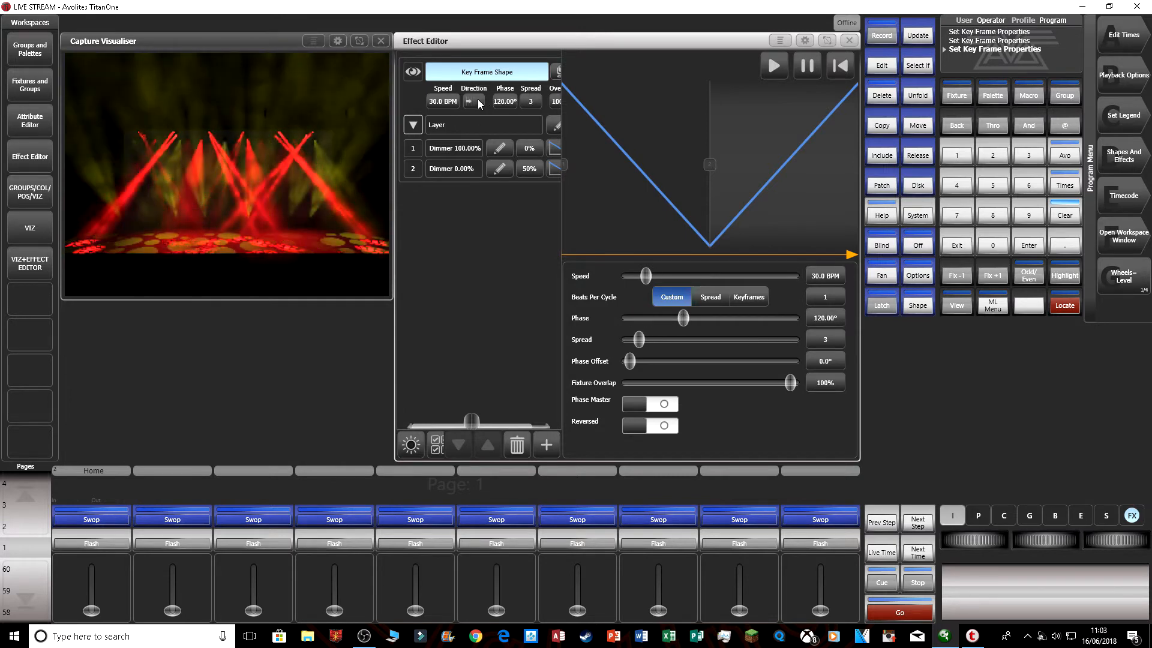
pyautogui.click(474, 102)
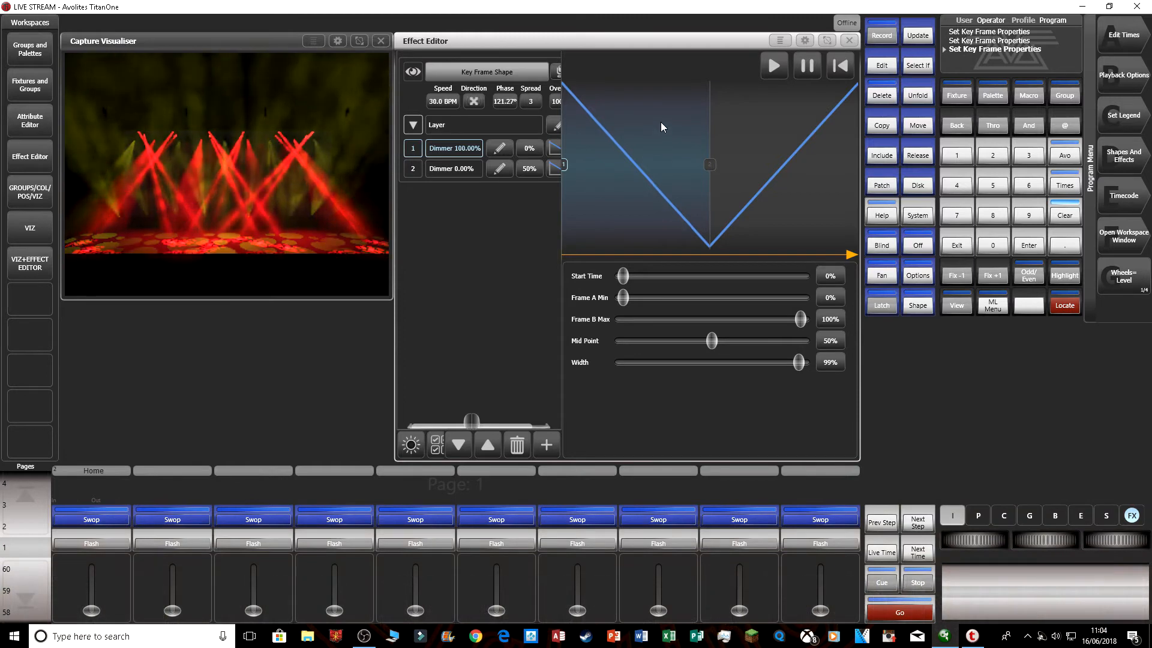
# Give key frame 2 a 50% start time and 0% width for a hard cut.
pyautogui.moveTo(797, 361); pyautogui.dragTo(621, 361)
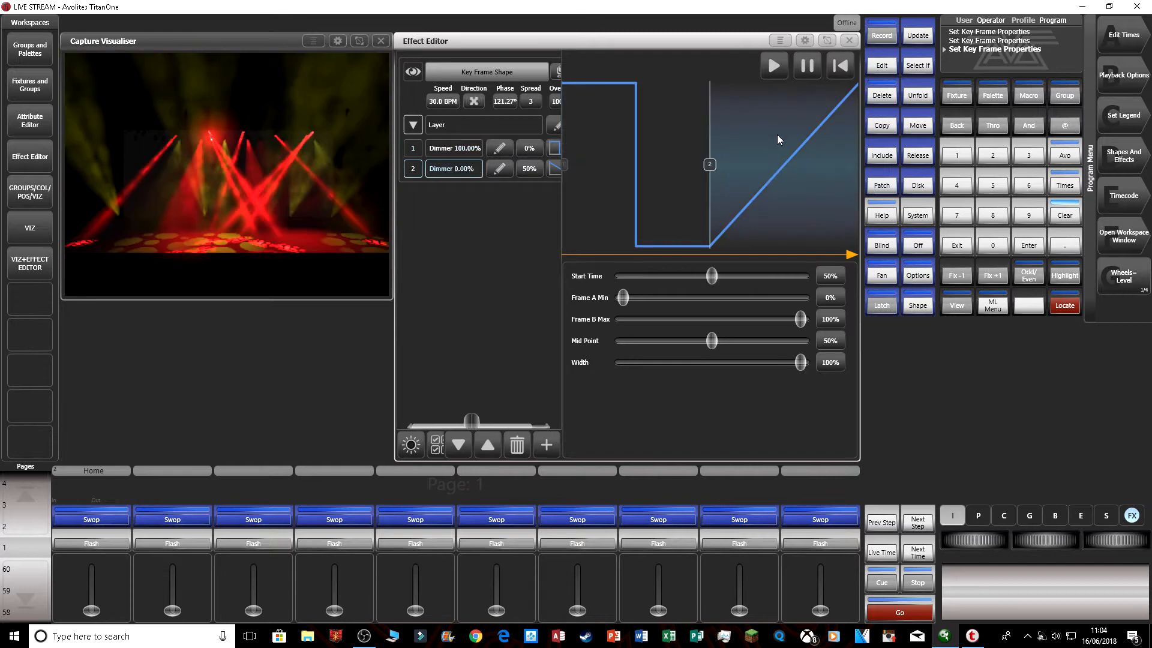
pyautogui.moveTo(800, 361); pyautogui.dragTo(622, 361)
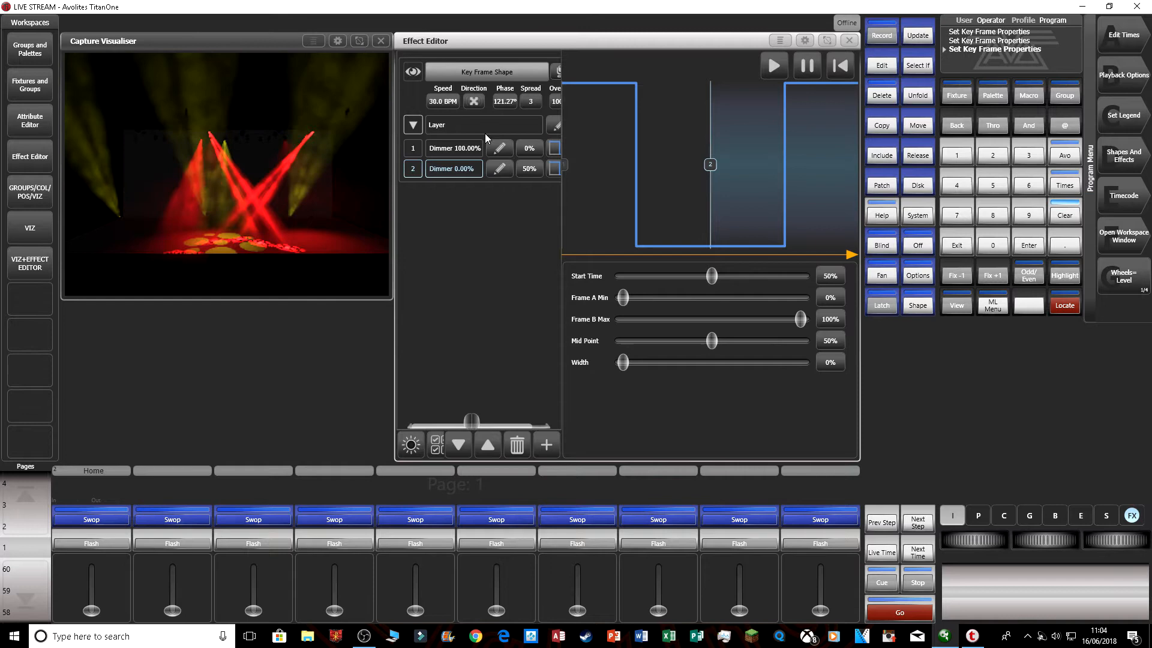
pyautogui.click(438, 101)
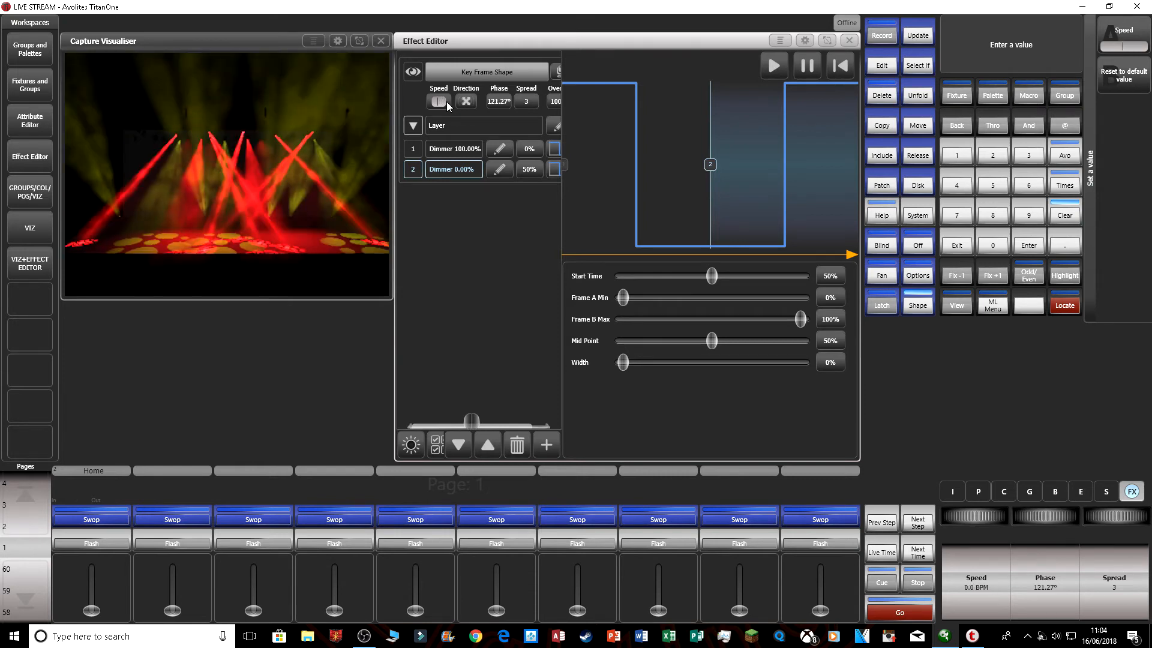
# Enter 30 BPM as the dimmer effect's speed and confirm.
pyautogui.click(438, 102)
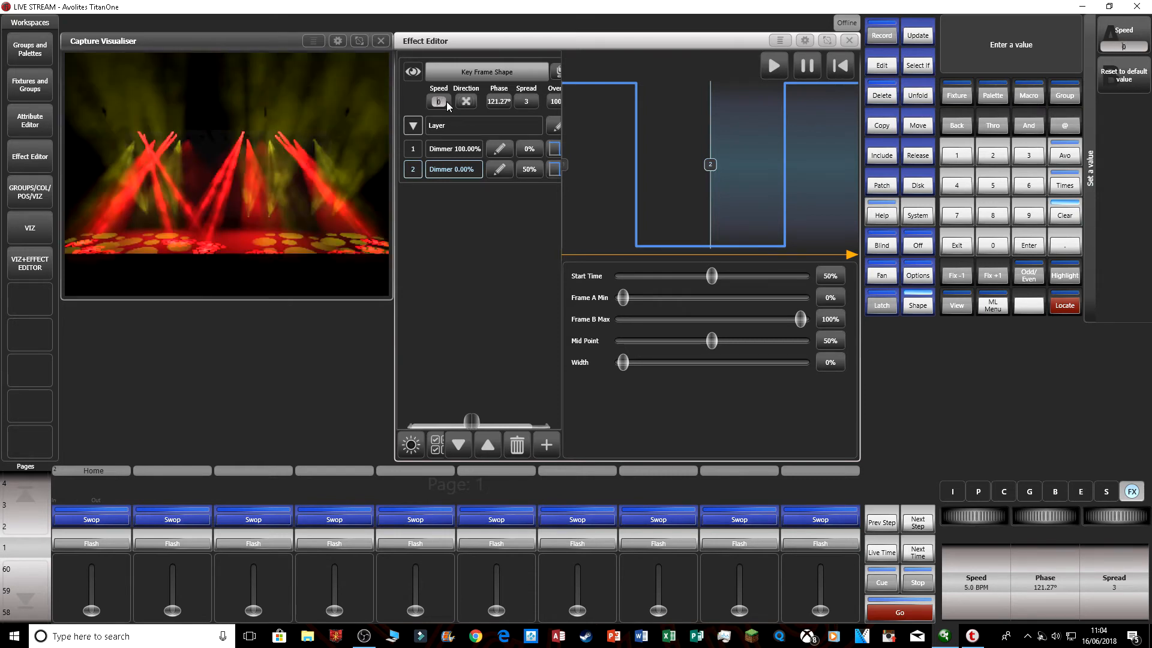
pyautogui.write('300')
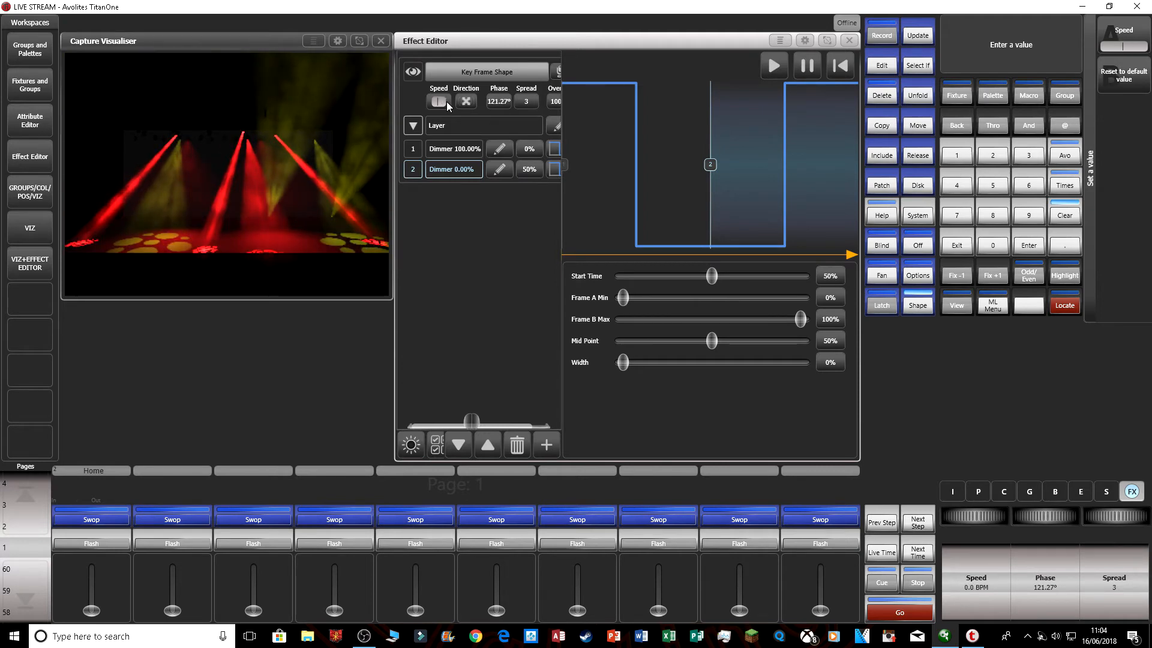
pyautogui.click(443, 101)
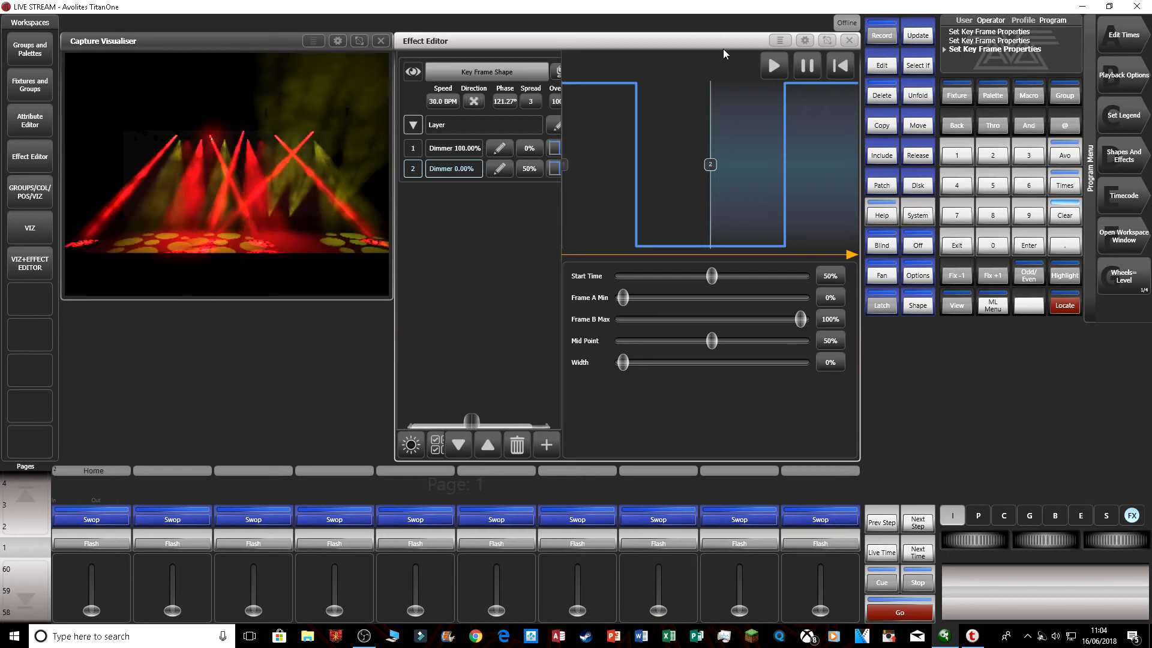
pyautogui.moveTo(668, 142)
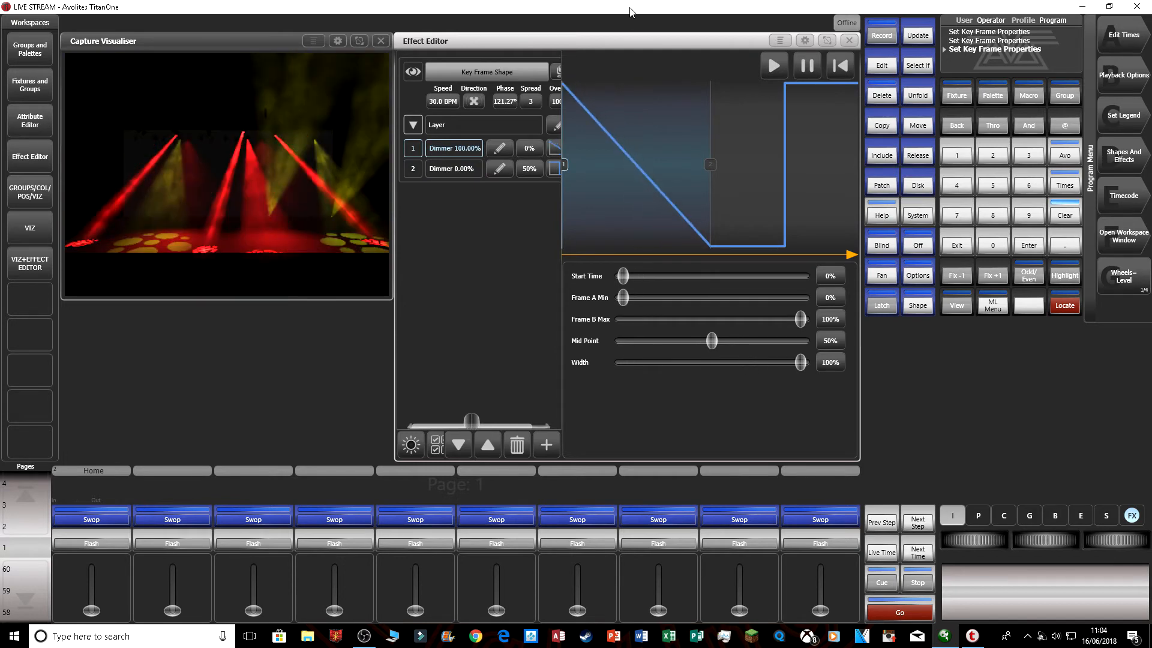
# Drag key frame 1's width to 0% so brightness snaps back on.
pyautogui.moveTo(798, 362); pyautogui.dragTo(621, 362)
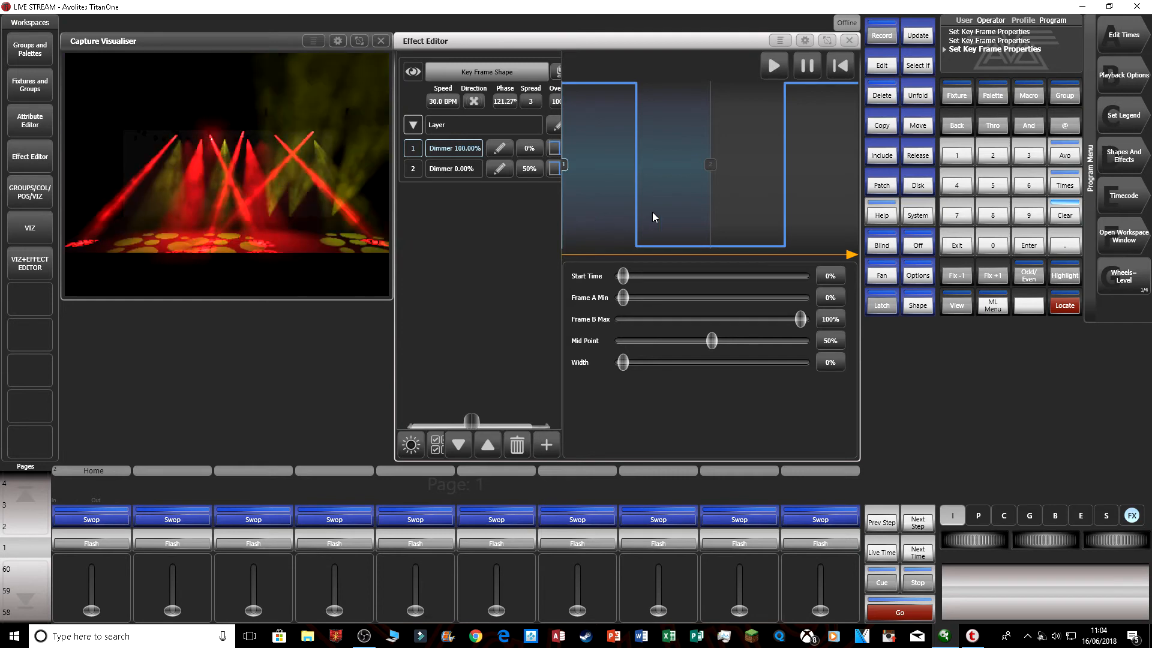